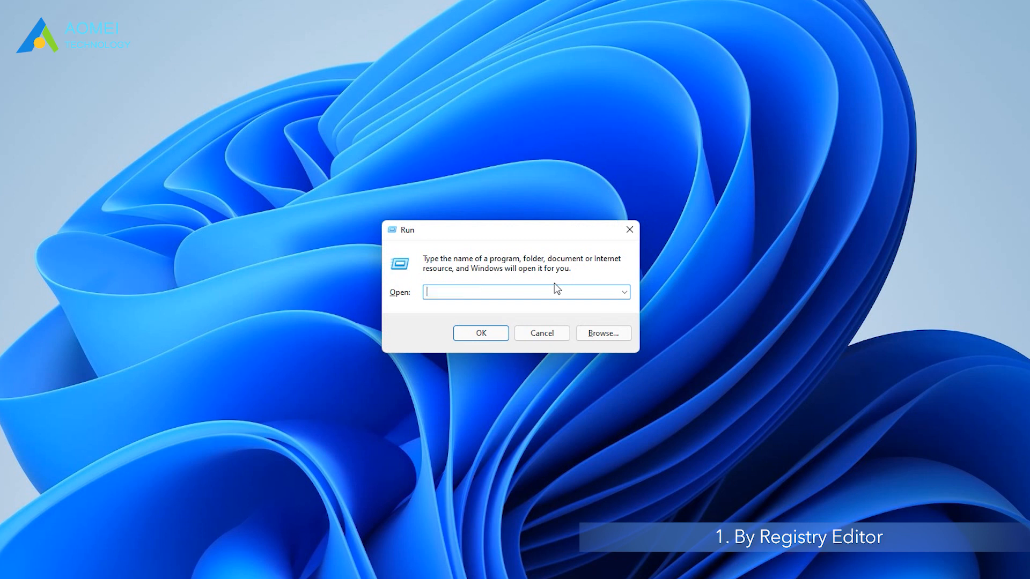
Launch Registry Editor by running regedit from the Run dialog.
{"action": "type", "text": "regedit"}
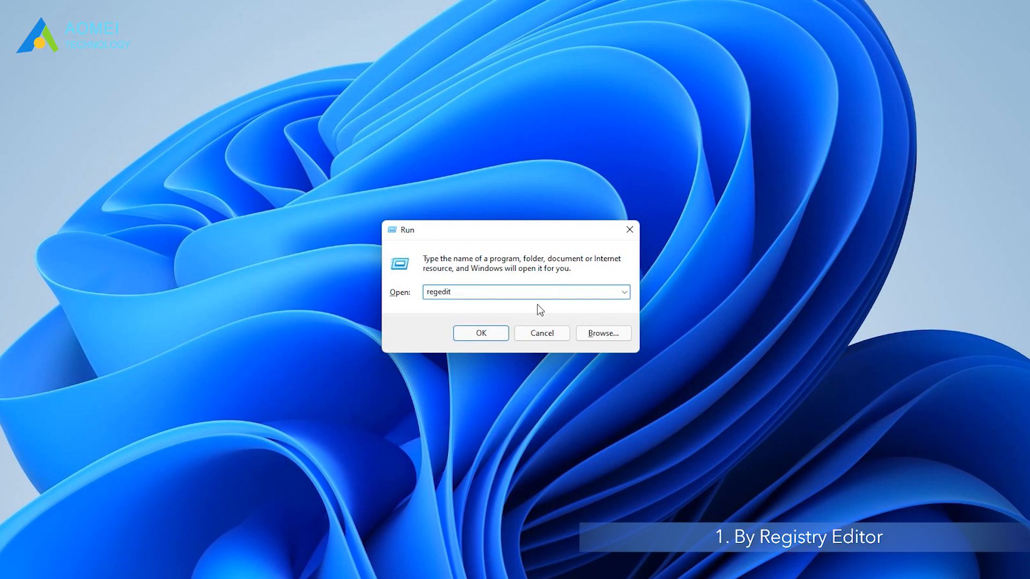
{"action": "left_click", "coordinate": [481, 333]}
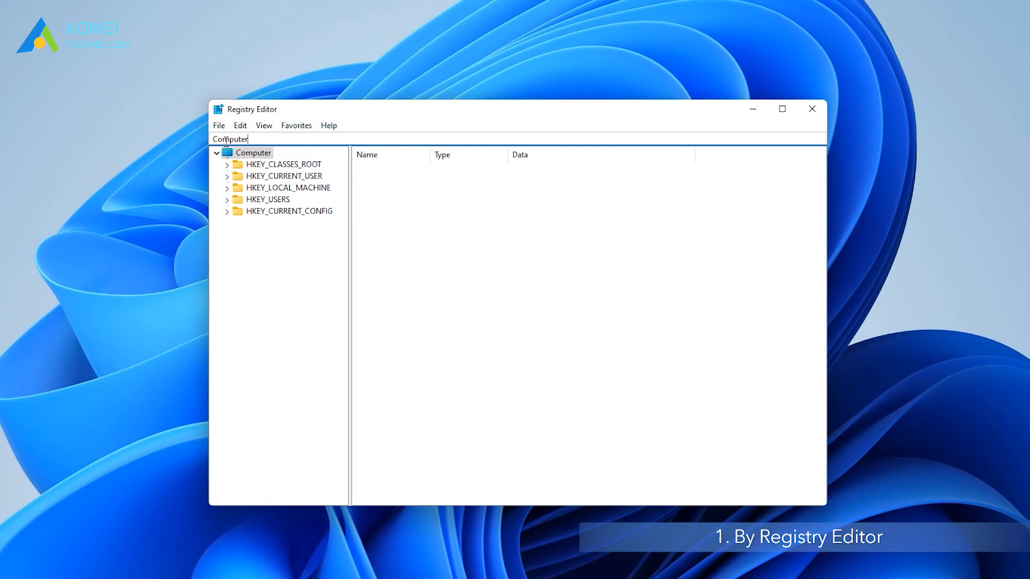
Under HKLM\...\Policies\System, add DWORD EnableLinkedConnections with value data 1.
{"action": "type", "text": "HKEY_LOCAL_MACHINE\\SOFTWARE\\Microsoft\\Windows\\CurrentVersion\\Policies\\System"}
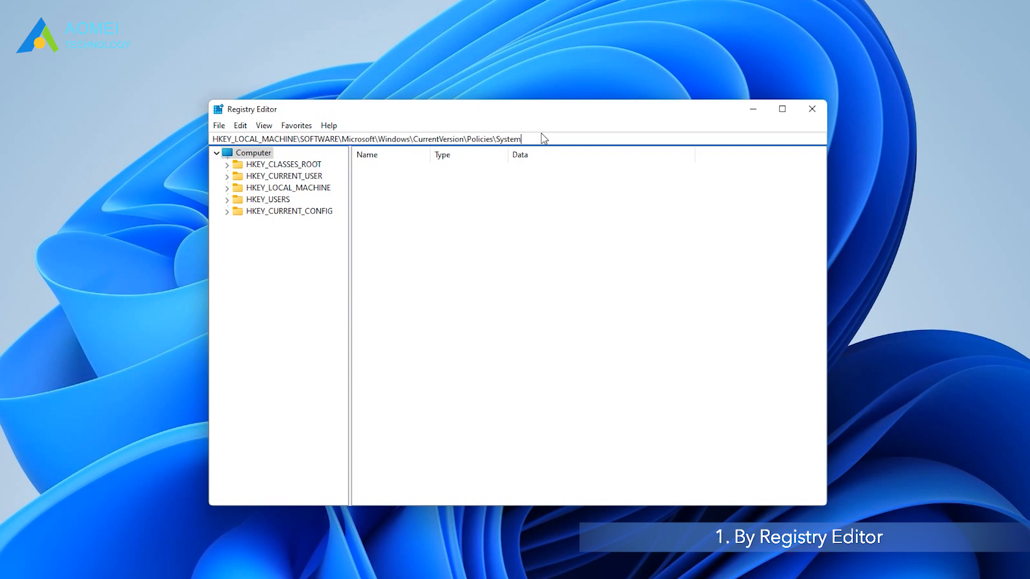
{"action": "key", "text": "Enter"}
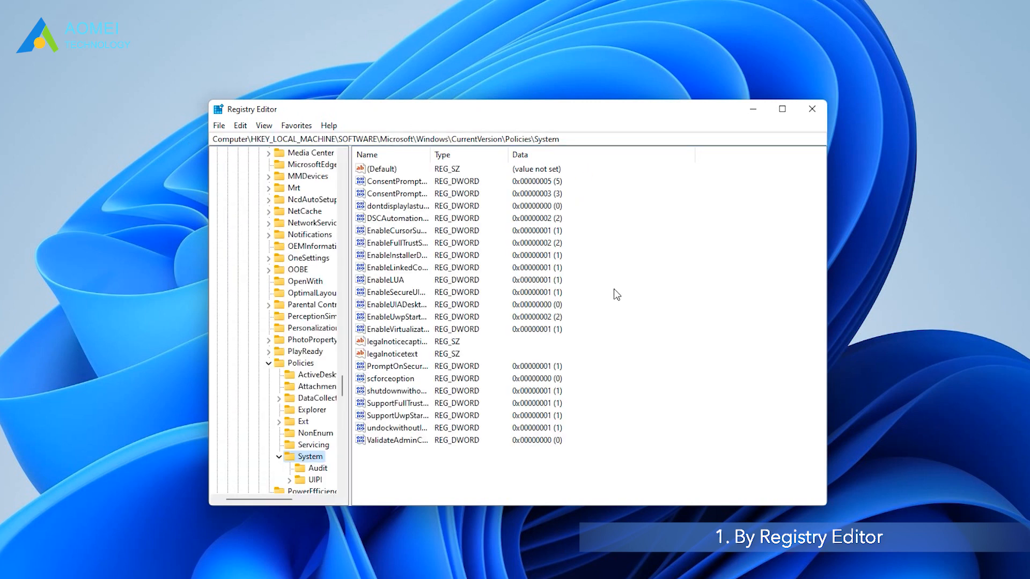
{"action": "right_click", "coordinate": [616, 294]}
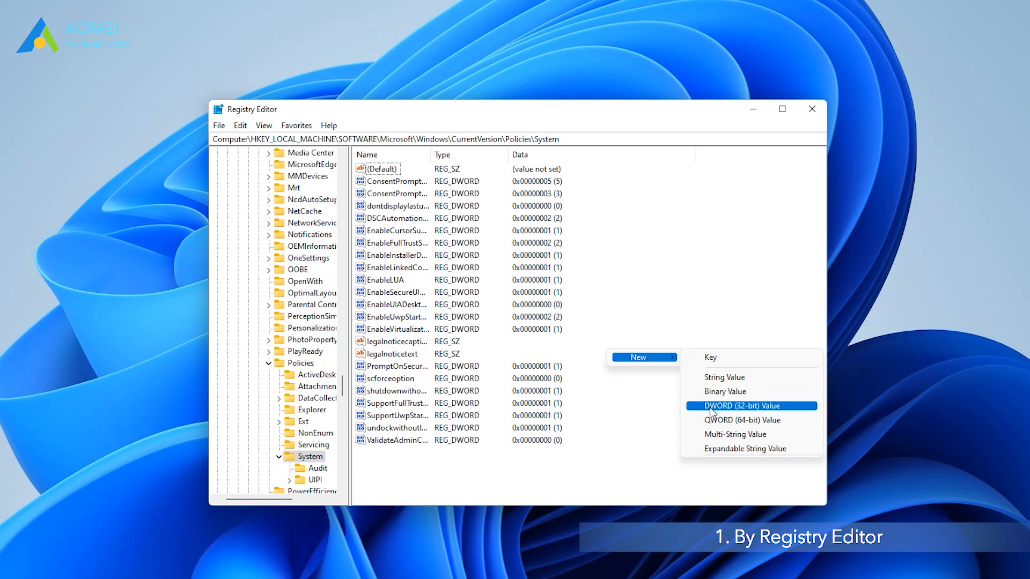
{"action": "left_click", "coordinate": [750, 406]}
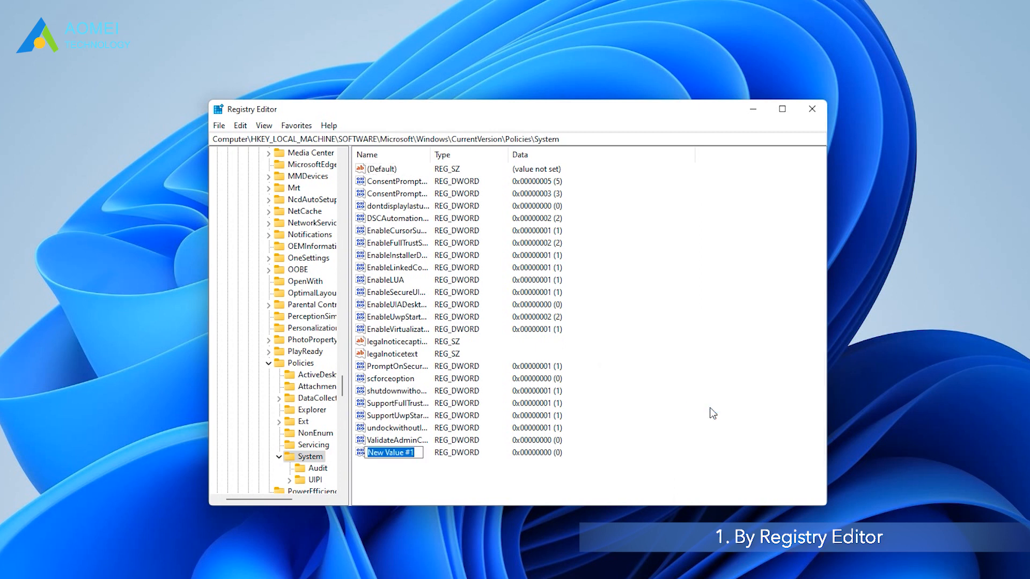
{"action": "type", "text": "EnableLinkedConnections"}
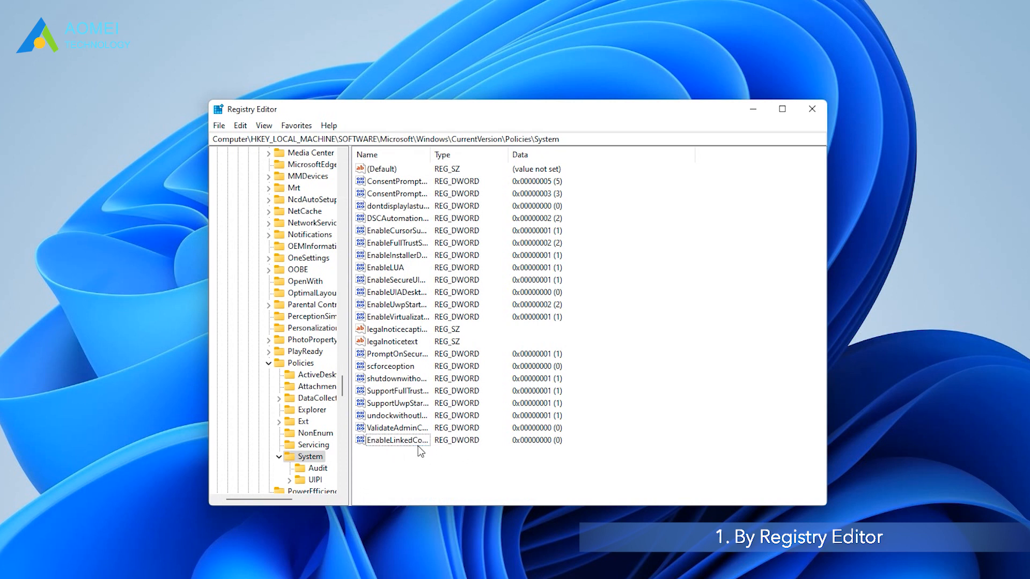
{"action": "double_click", "coordinate": [393, 440]}
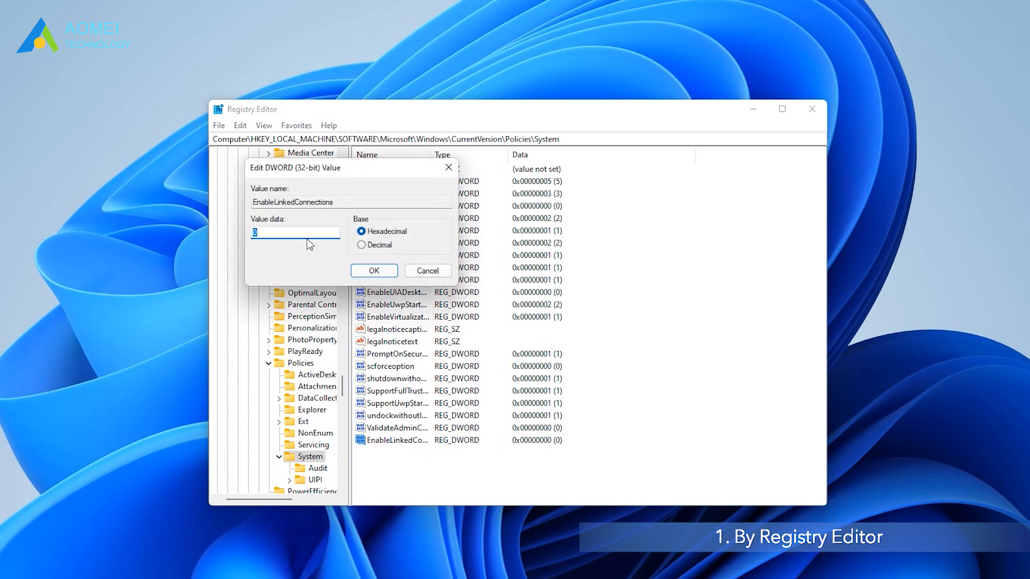
{"action": "type", "text": "1"}
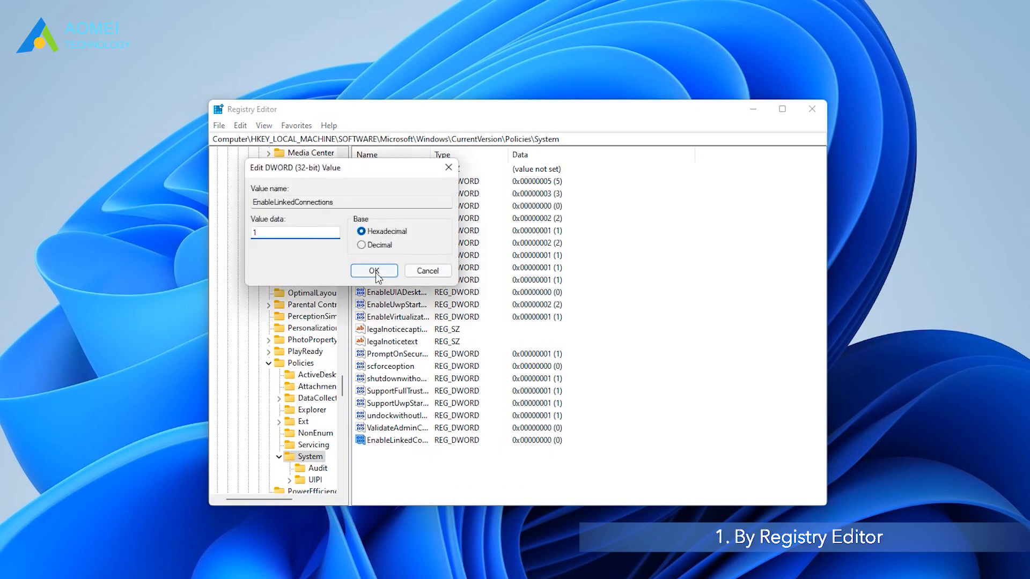
{"action": "left_click", "coordinate": [374, 271]}
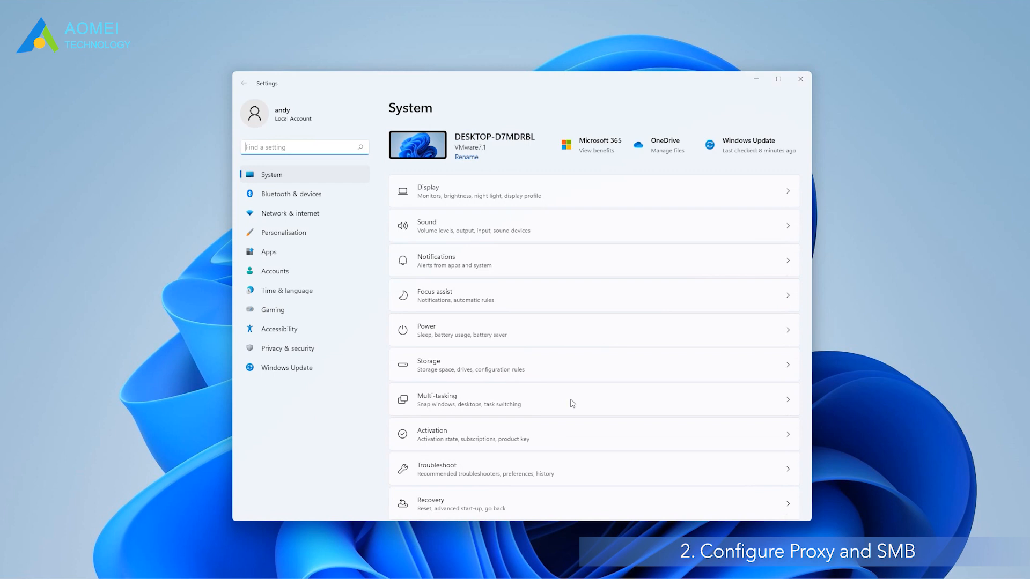
Go to Network & internet > Proxy and check the setup script option.
{"action": "left_click", "coordinate": [289, 213]}
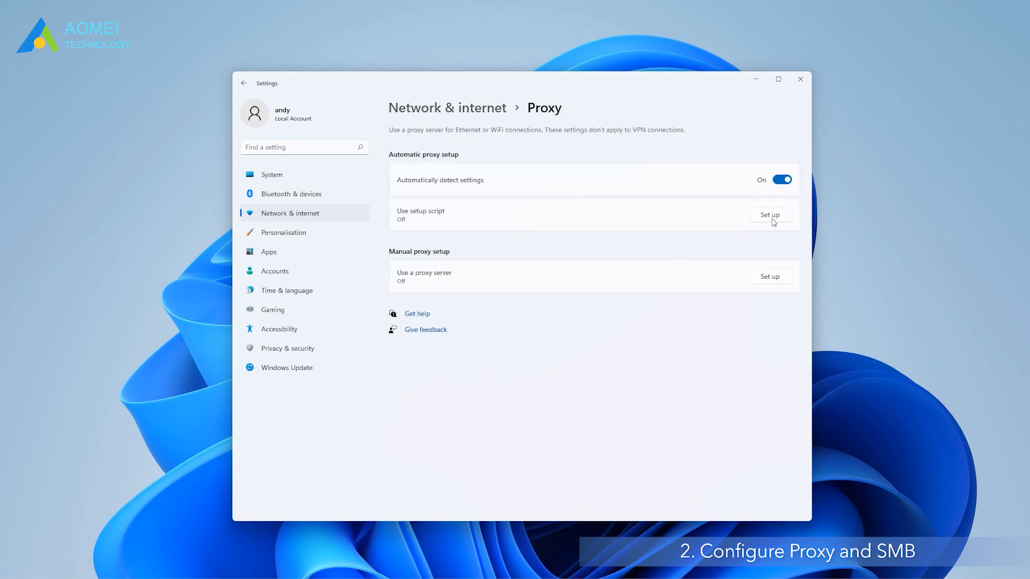
{"action": "left_click", "coordinate": [770, 214]}
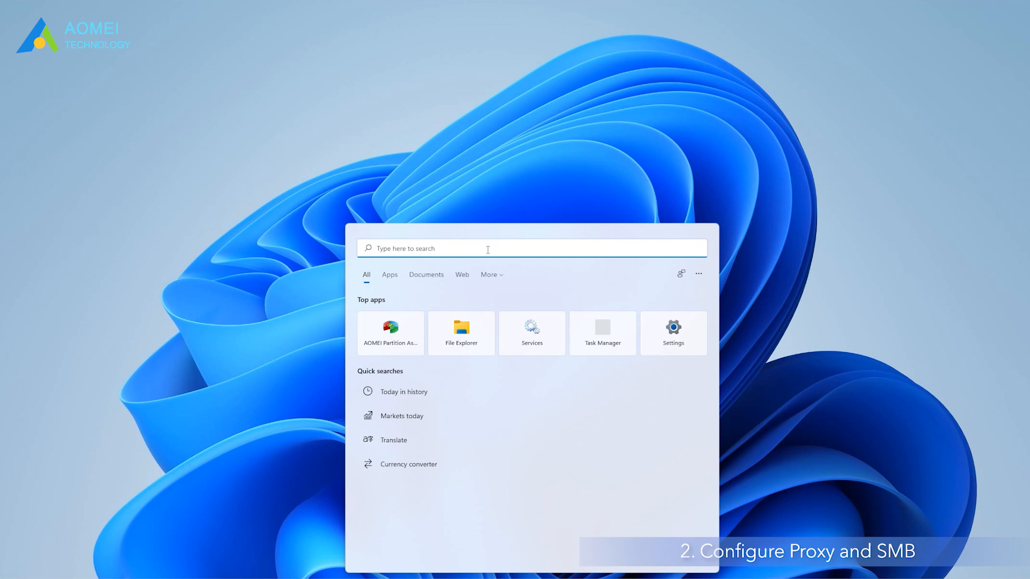
Search 'programs and features' and open Turn Windows features on or off.
{"action": "type", "text": "programs and features"}
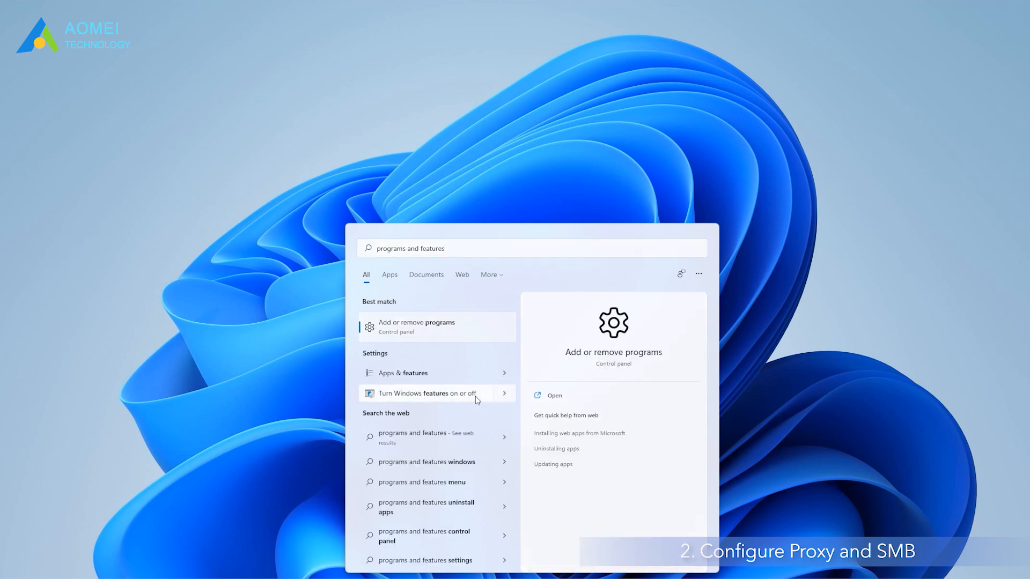
{"action": "left_click", "coordinate": [425, 393]}
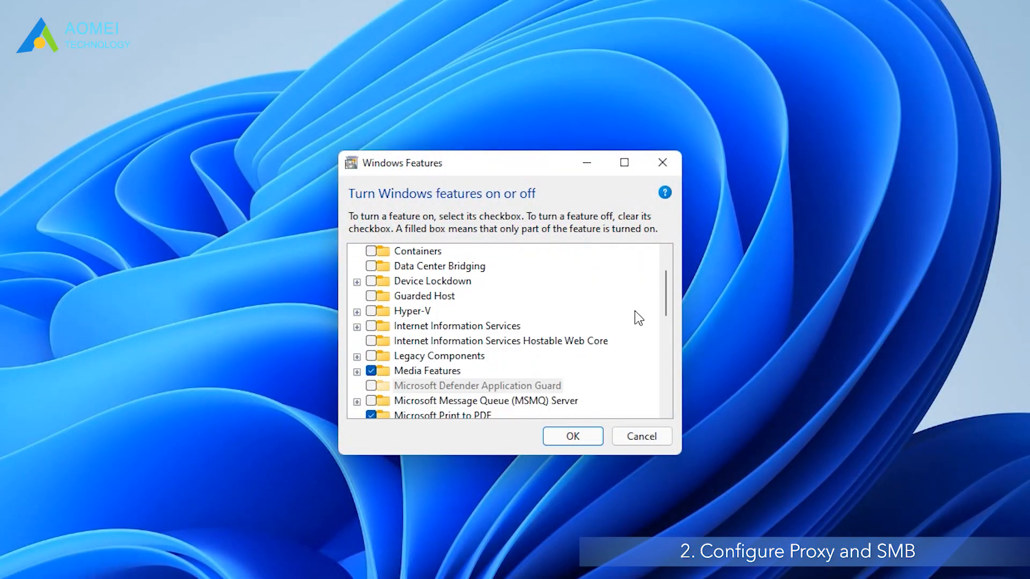
Enable SMB 1.0/CIFS File Sharing Support in Windows Features and confirm the change.
{"action": "scroll", "scroll_direction": "down", "scroll_amount": 3}
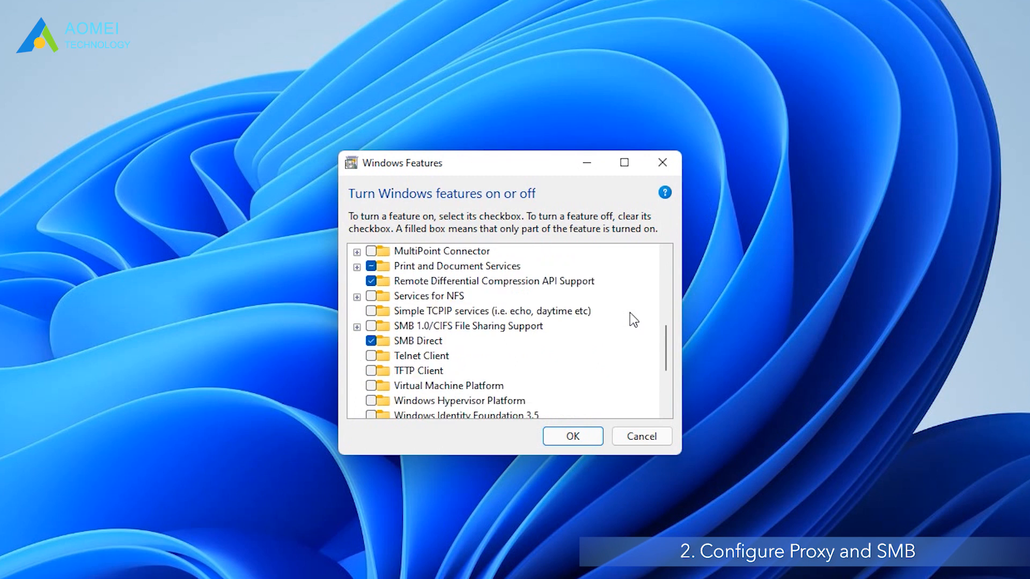
{"action": "left_click", "coordinate": [371, 327]}
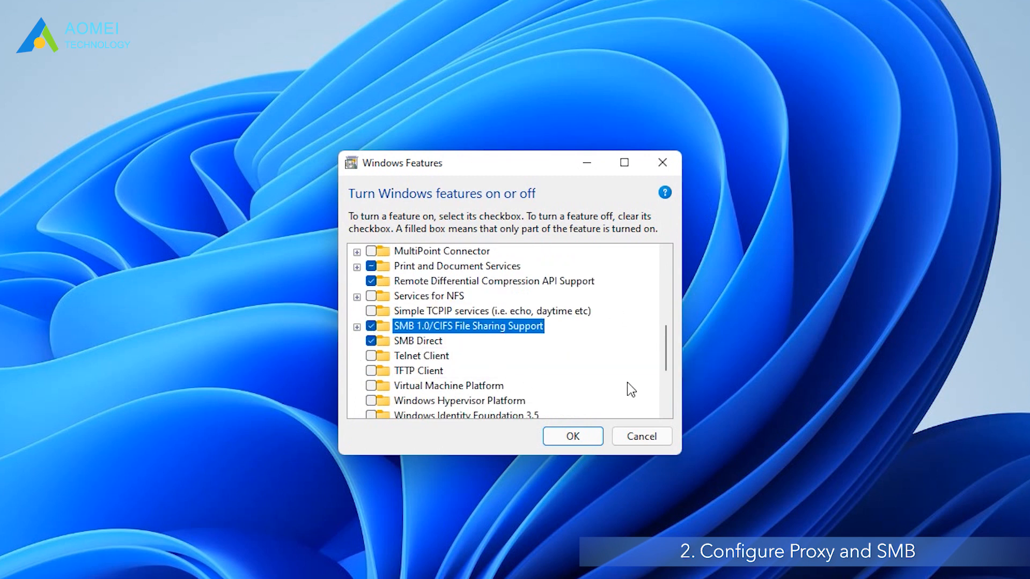
{"action": "scroll", "scroll_direction": "down", "scroll_amount": 3}
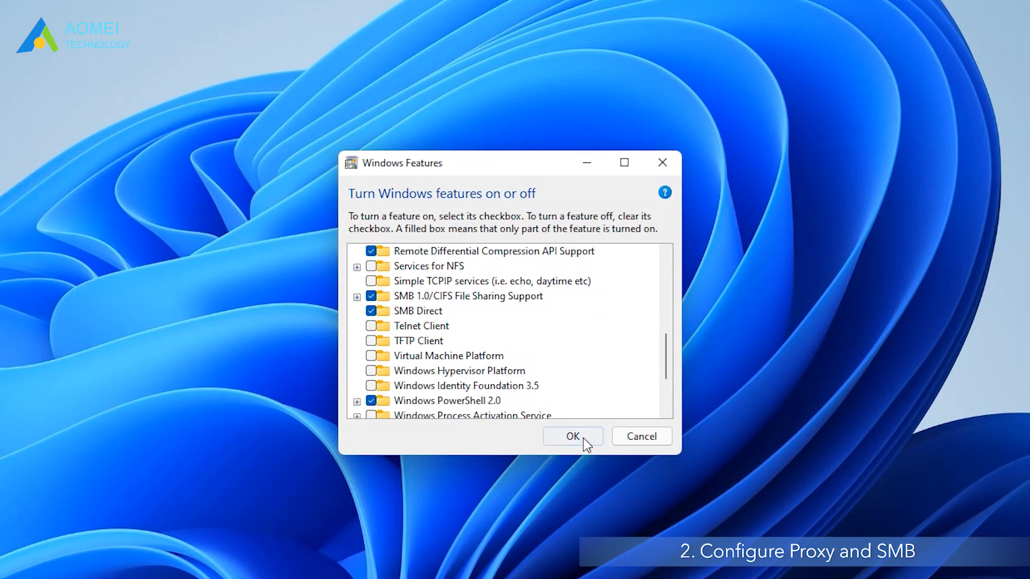
{"action": "left_click", "coordinate": [573, 436]}
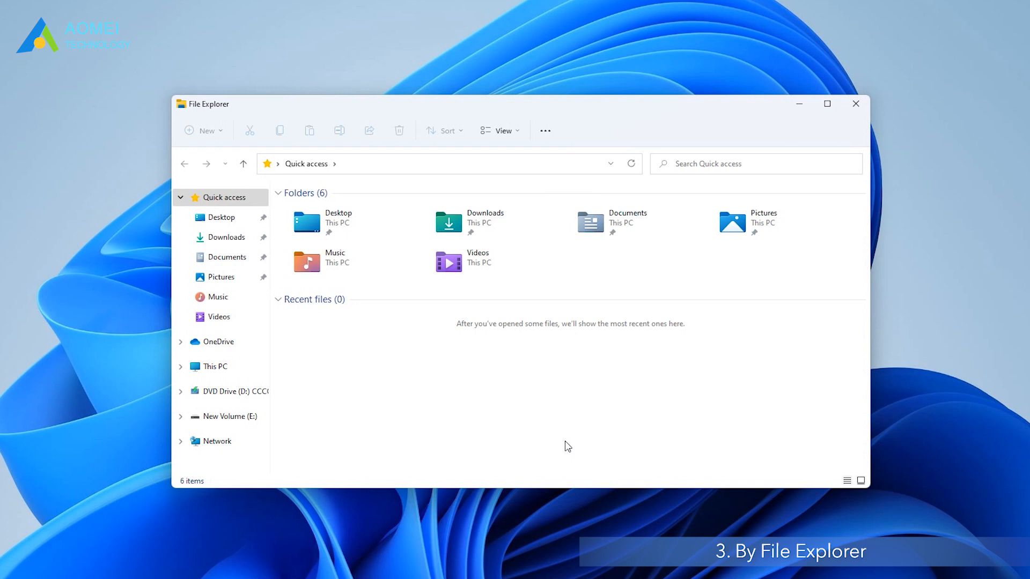
{"action": "mouse_move", "coordinate": [526, 391]}
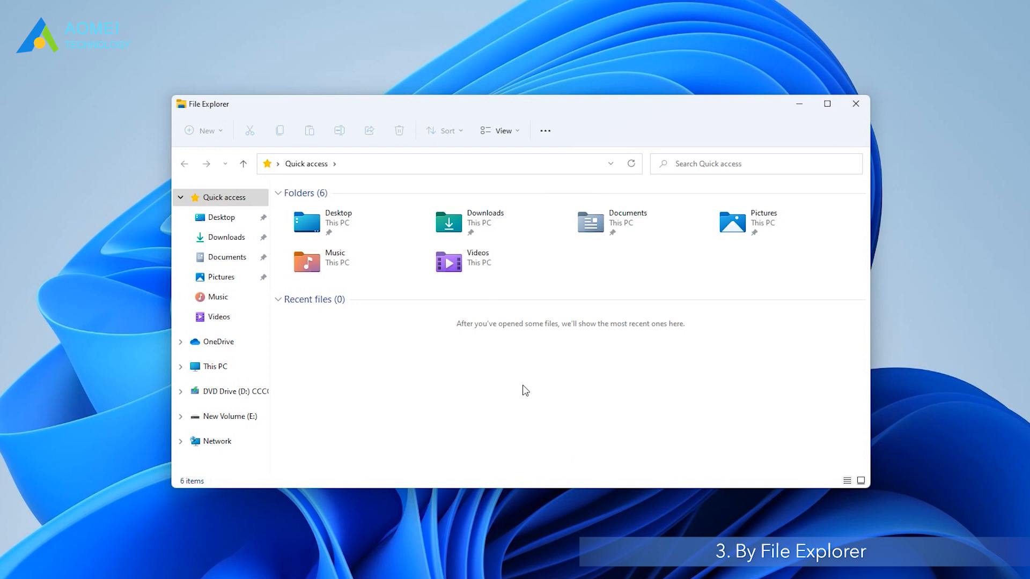
Show File Explorer's View > Show options for panes, file name extensions and hidden items.
{"action": "left_click", "coordinate": [501, 130]}
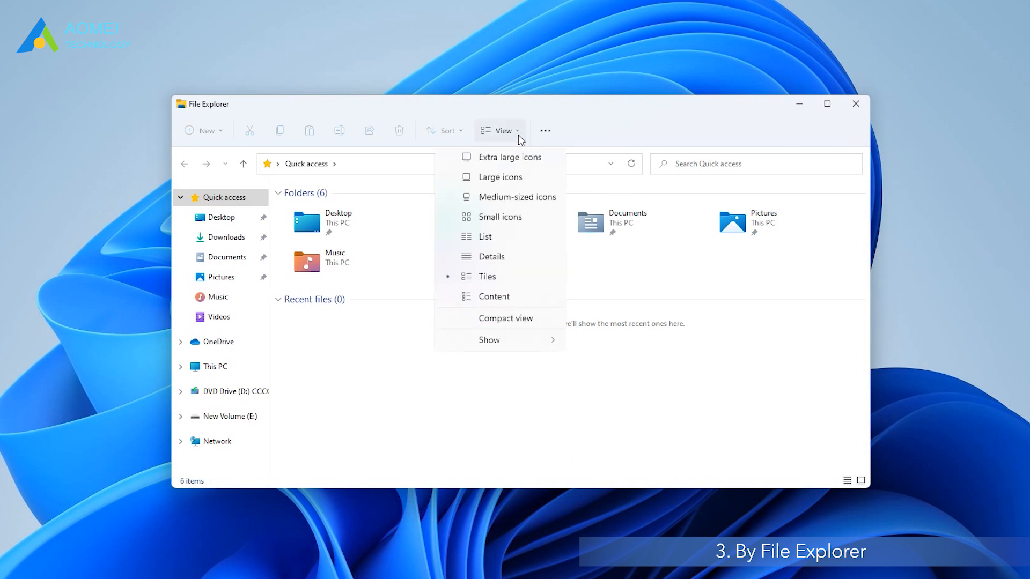
{"action": "left_click", "coordinate": [489, 341]}
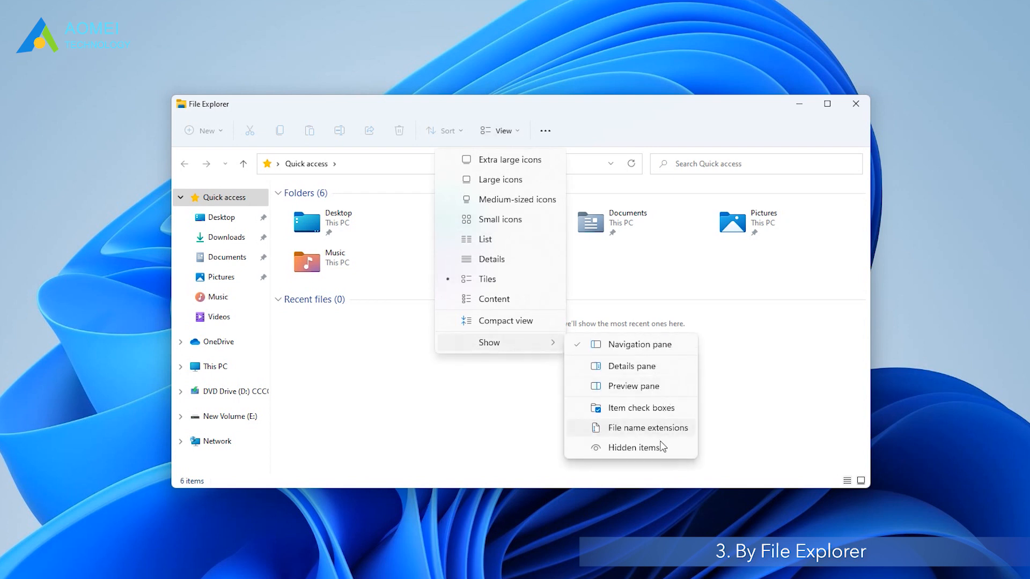
{"action": "mouse_move", "coordinate": [660, 451]}
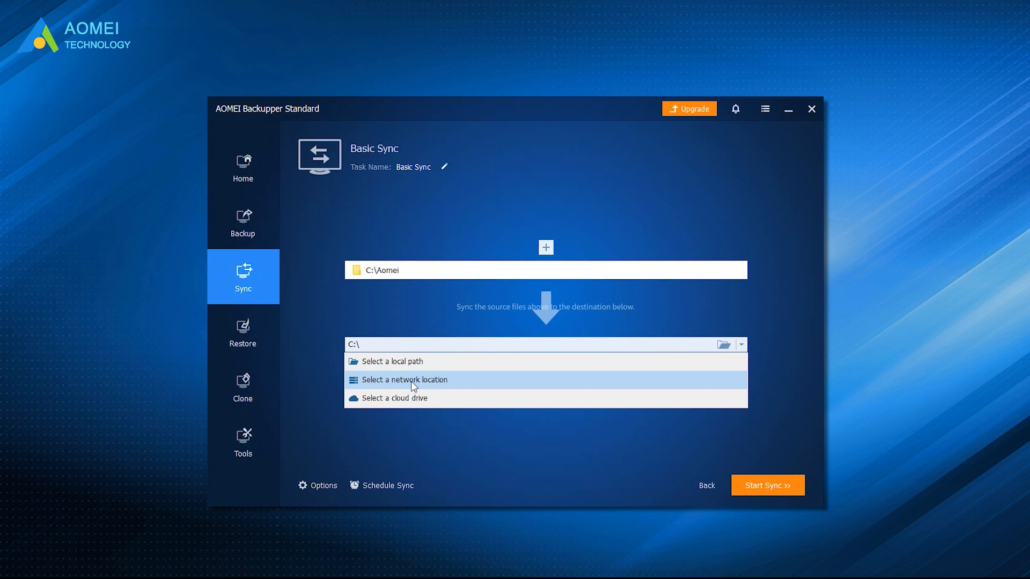
{"action": "left_click", "coordinate": [381, 485]}
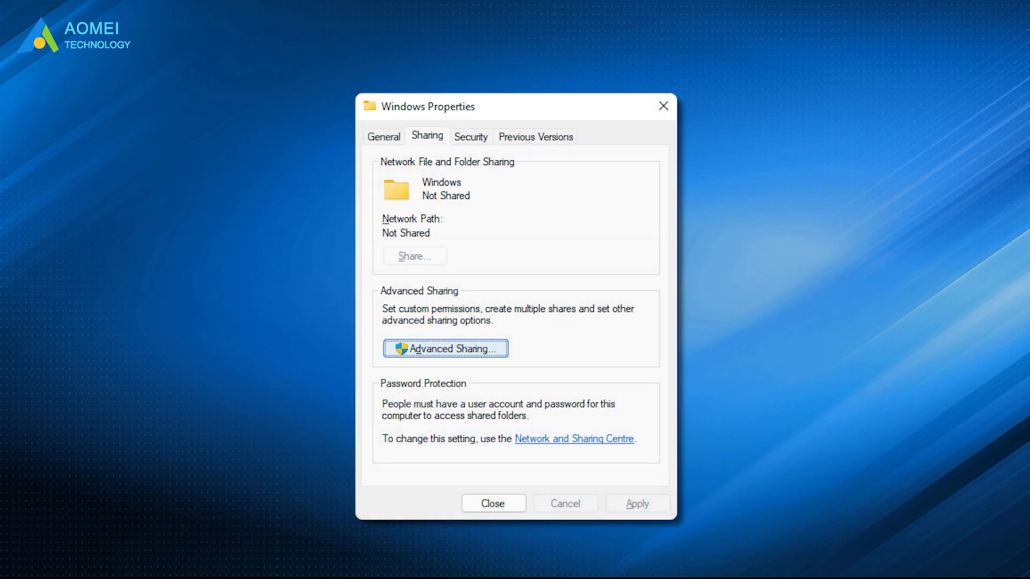
{"action": "left_click", "coordinate": [445, 349]}
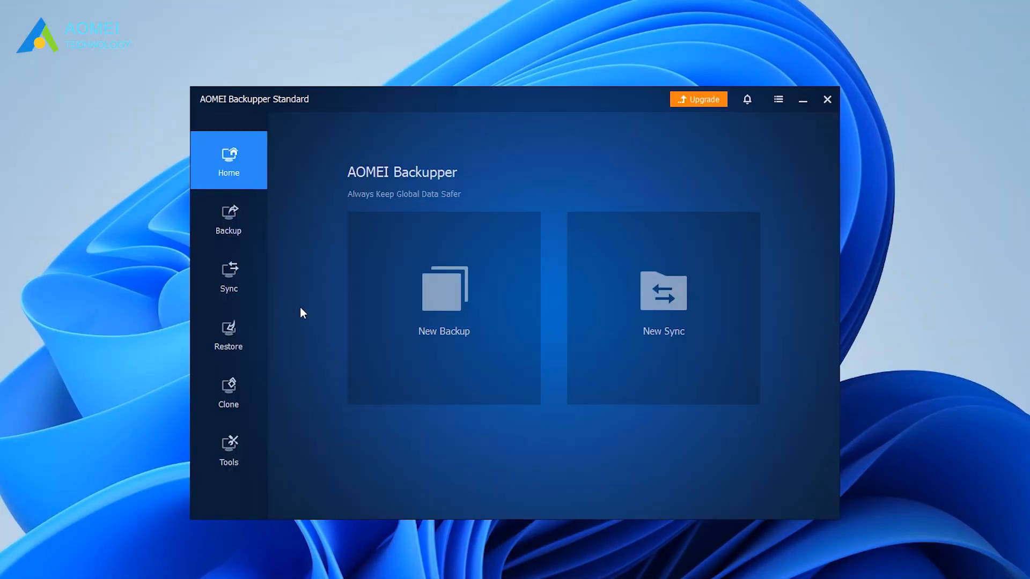
Switch AOMEI Backupper to the Sync page listing Basic, Real-Time, Mirror and Two-Way Sync.
{"action": "left_click", "coordinate": [229, 276]}
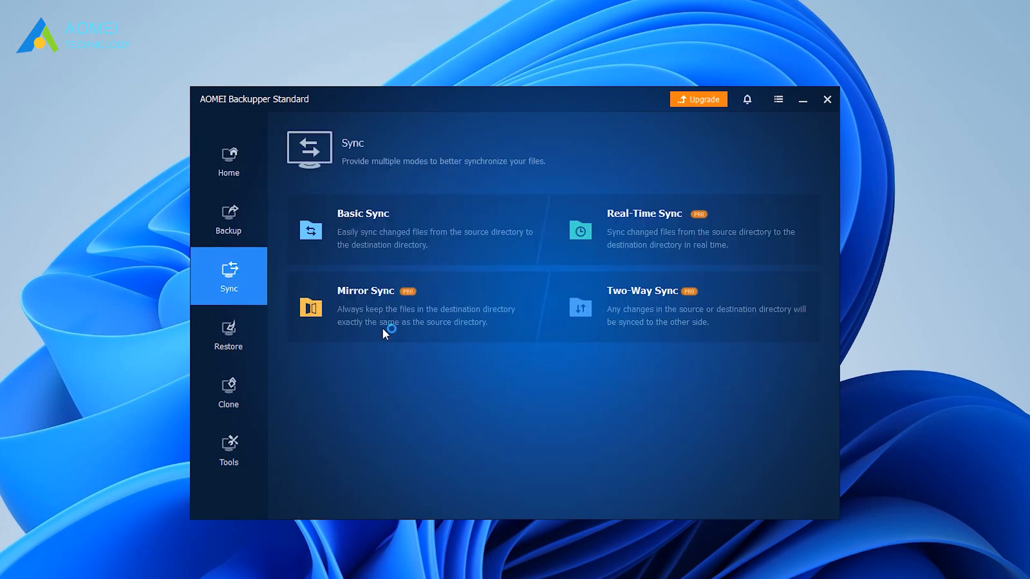
{"action": "mouse_move", "coordinate": [449, 240]}
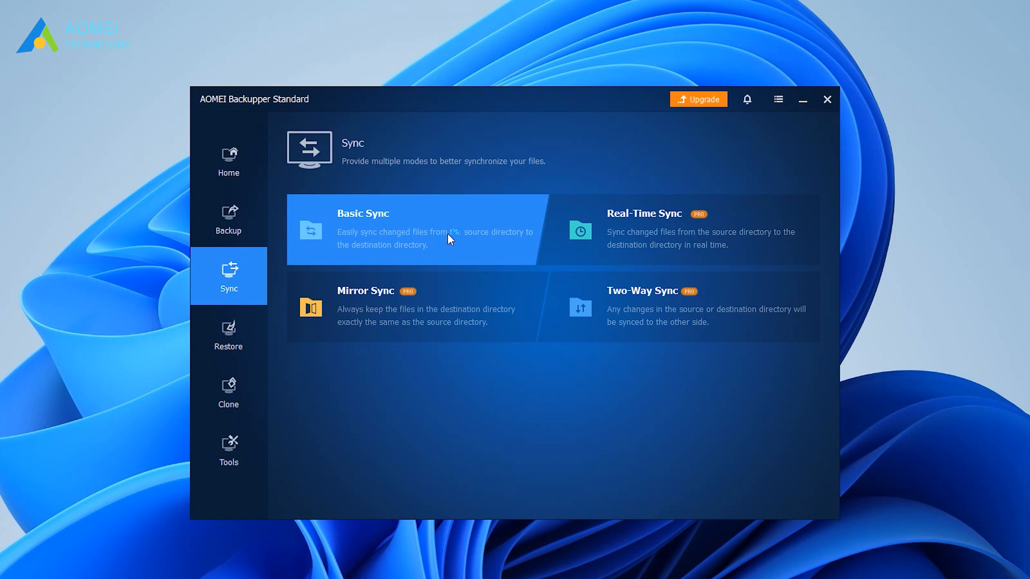
{"action": "mouse_move", "coordinate": [760, 262]}
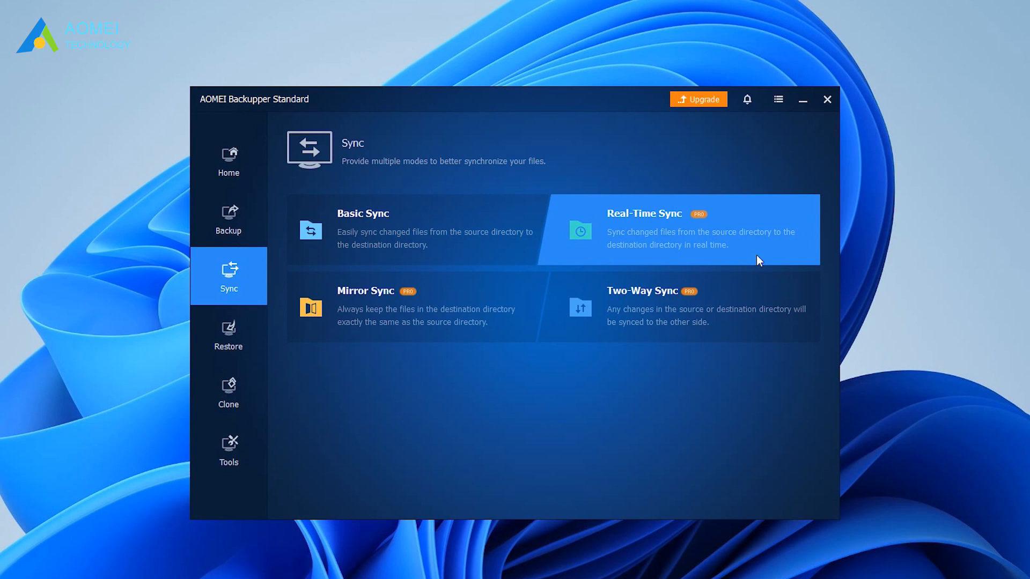
{"action": "mouse_move", "coordinate": [507, 338]}
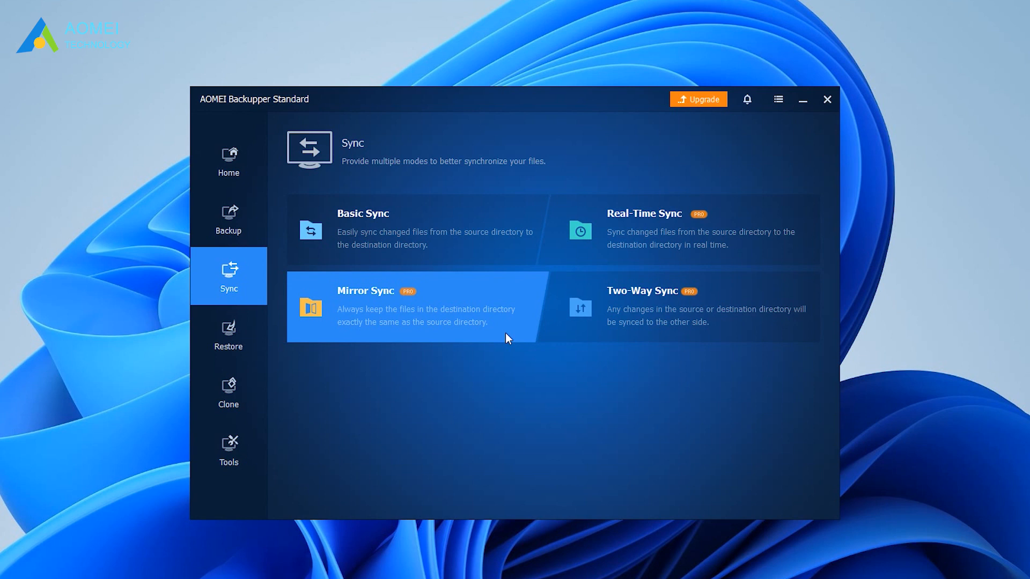
{"action": "mouse_move", "coordinate": [760, 347]}
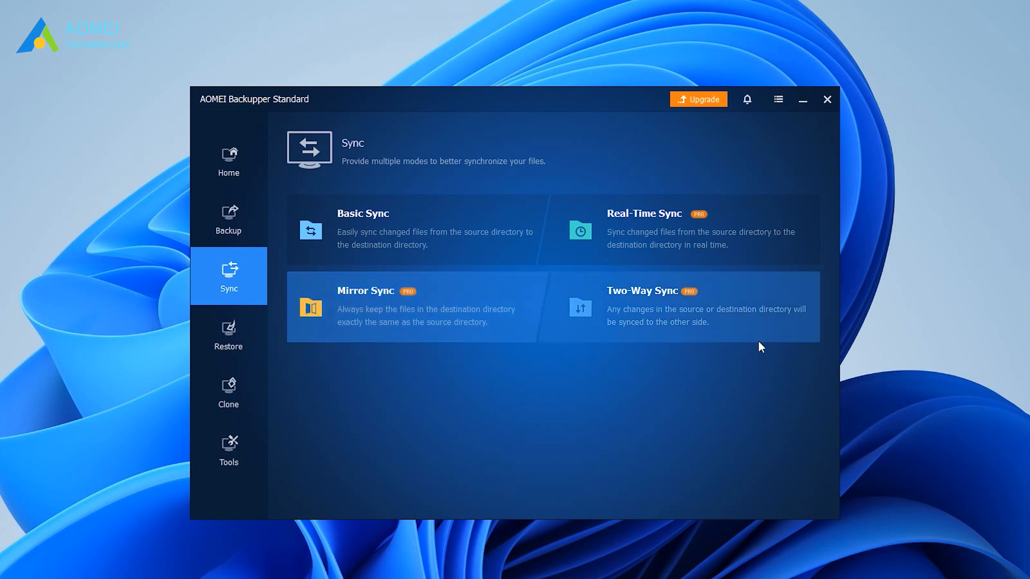
{"action": "mouse_move", "coordinate": [779, 330]}
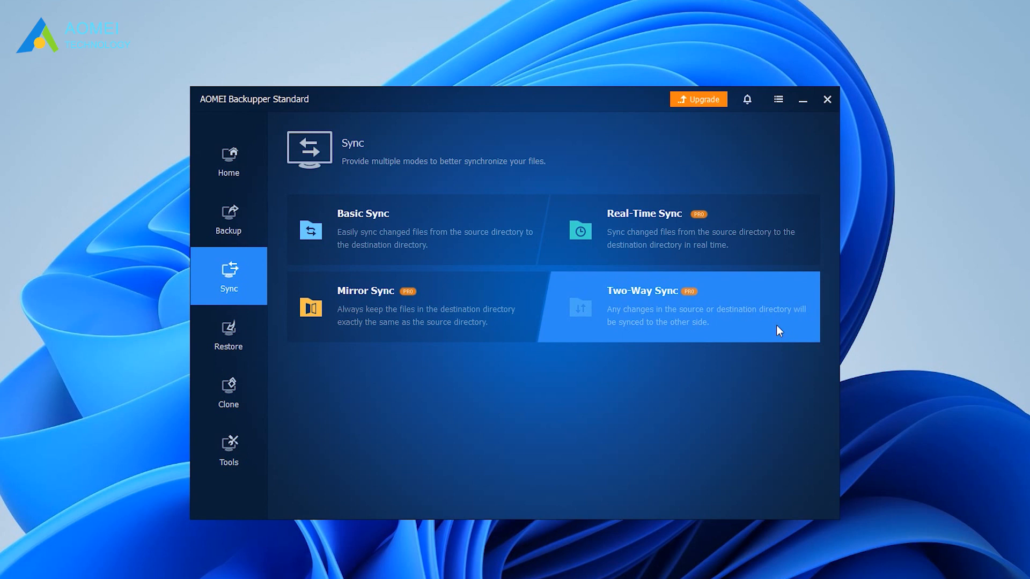
{"action": "mouse_move", "coordinate": [491, 251]}
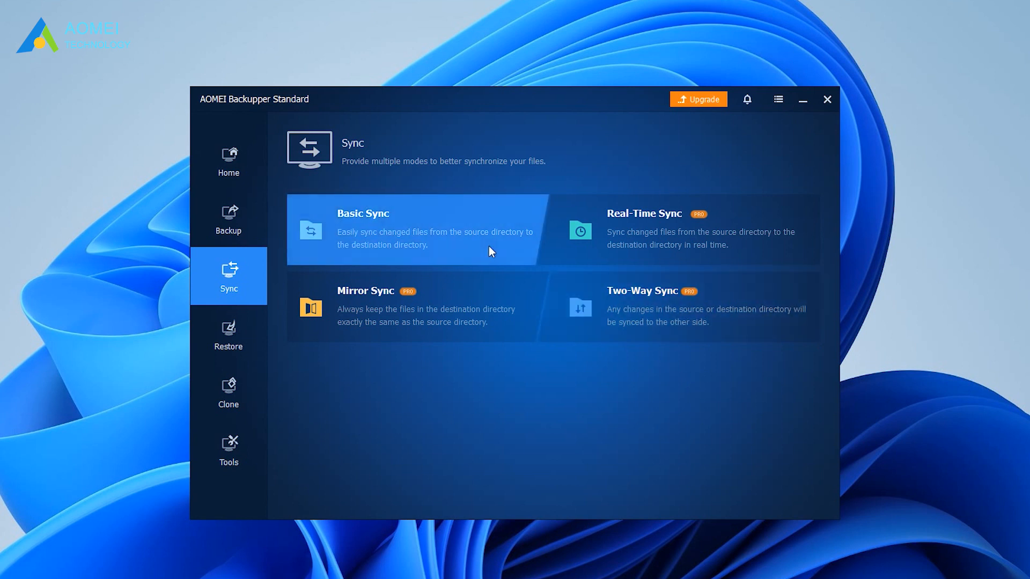
Start a Basic Sync task with C:\Aomei as the source folder.
{"action": "left_click", "coordinate": [434, 229]}
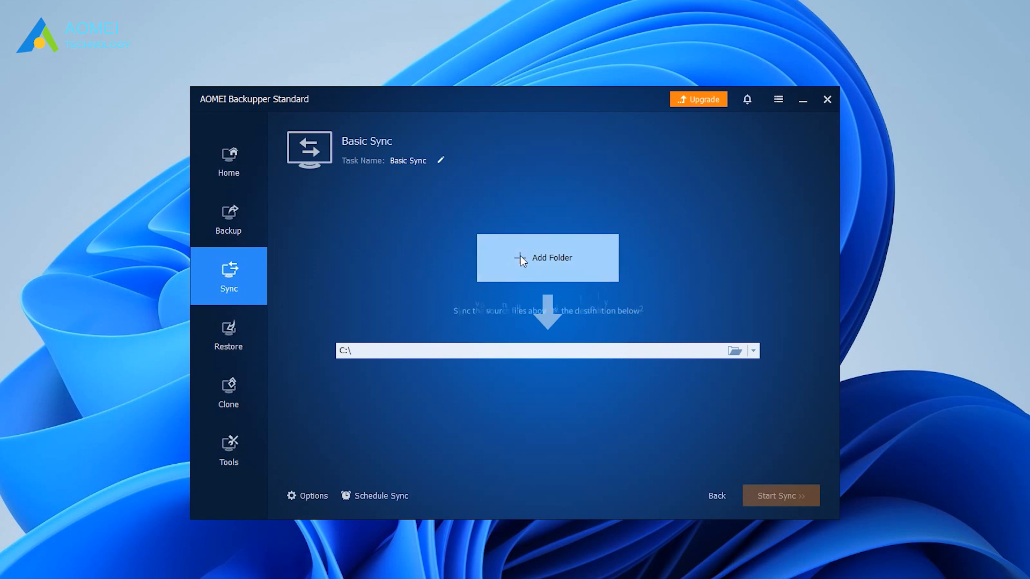
{"action": "left_click", "coordinate": [548, 258]}
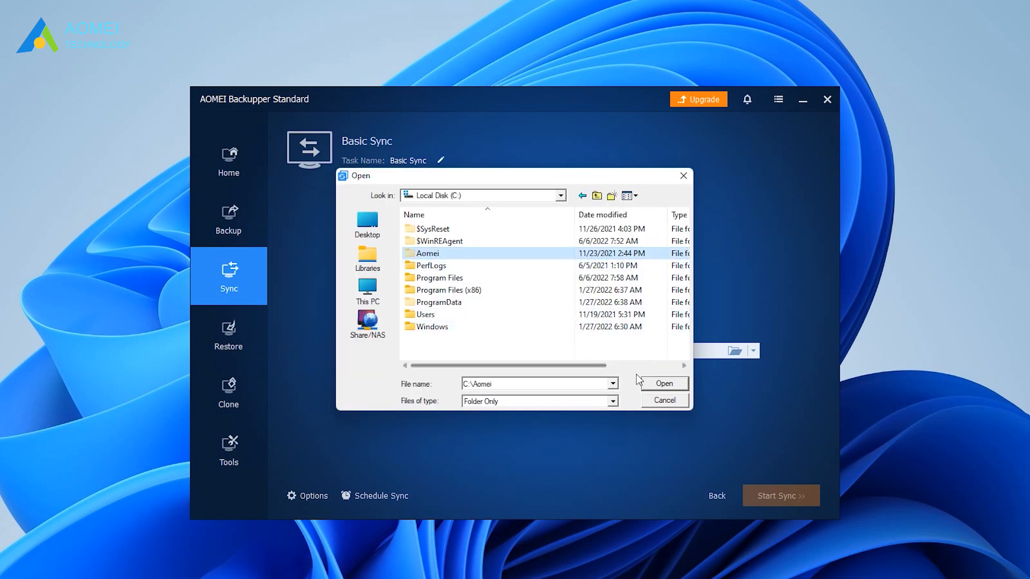
{"action": "left_click", "coordinate": [664, 384]}
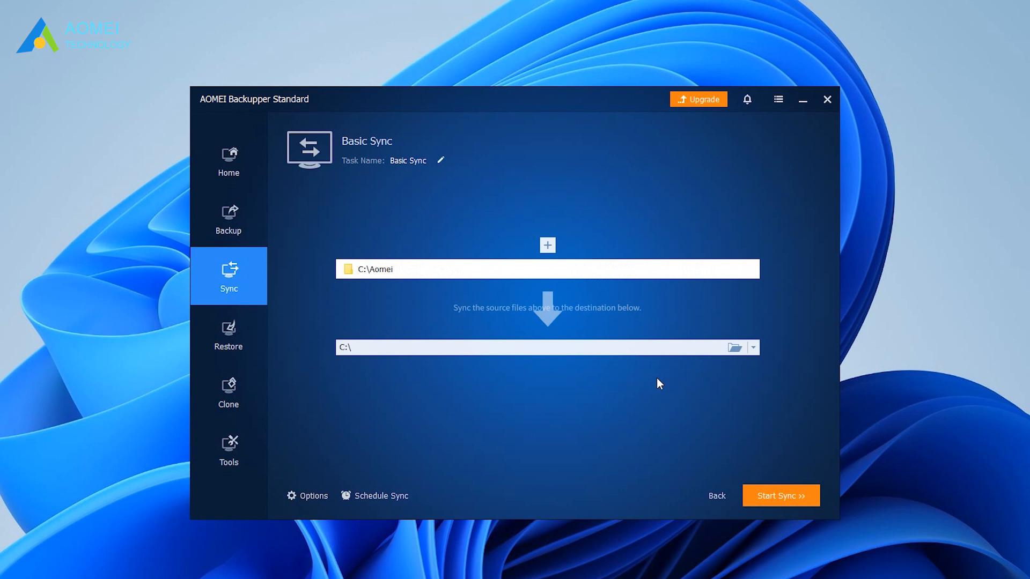
{"action": "left_click", "coordinate": [754, 348]}
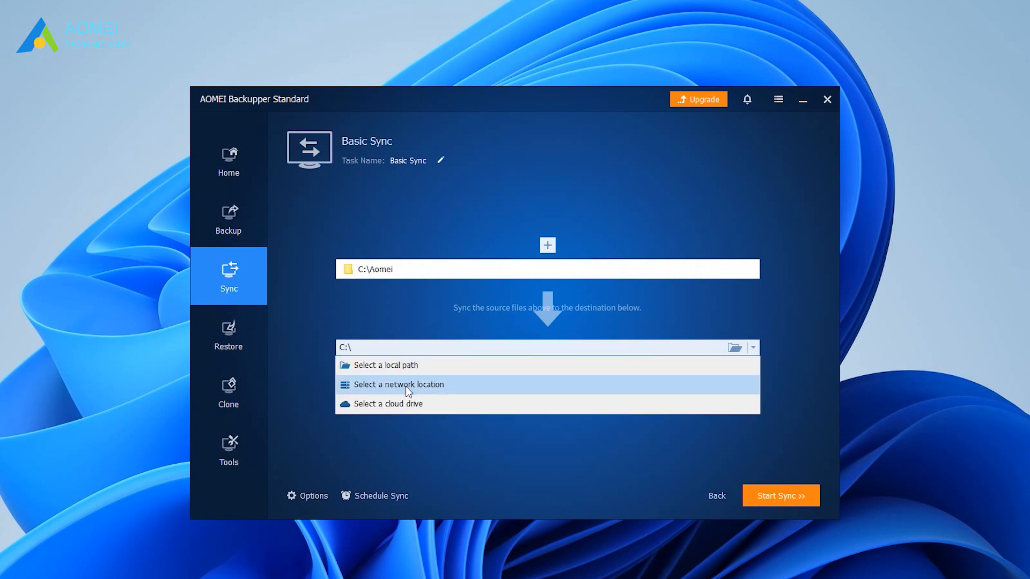
Set the network share \\192.168.0.11 as destination and start the sync.
{"action": "left_click", "coordinate": [399, 385]}
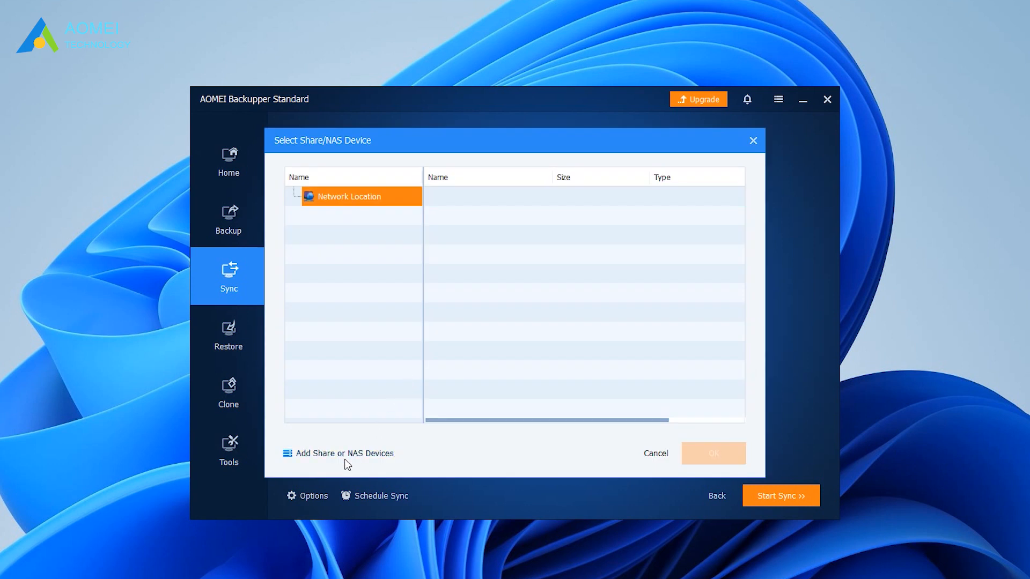
{"action": "left_click", "coordinate": [343, 453]}
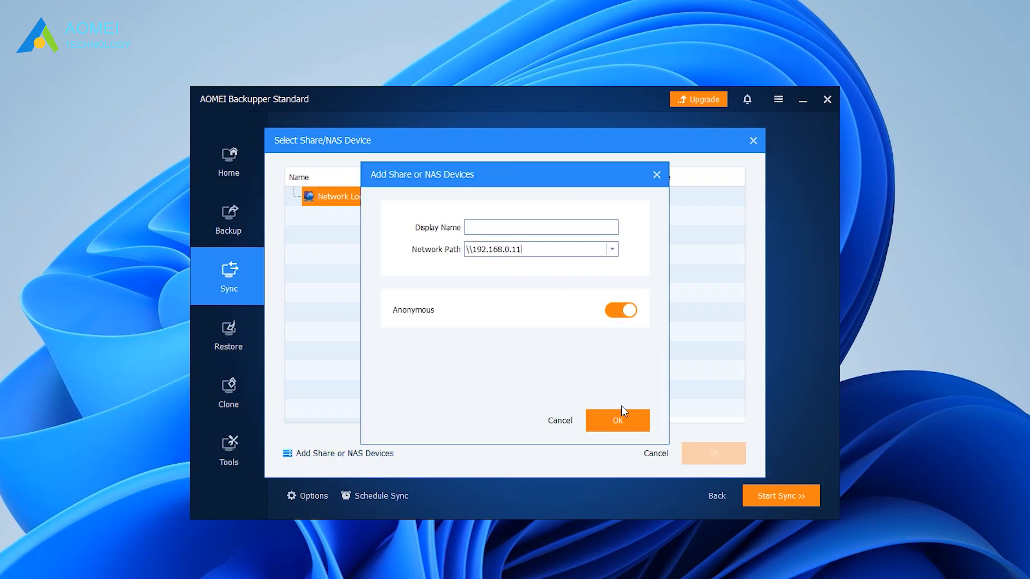
{"action": "left_click", "coordinate": [618, 421]}
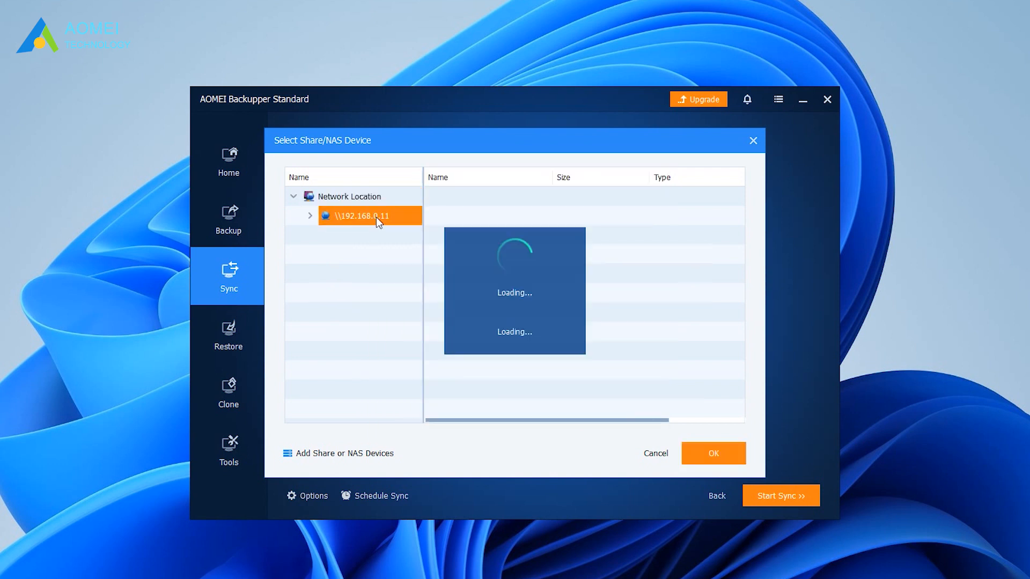
{"action": "left_click", "coordinate": [713, 454]}
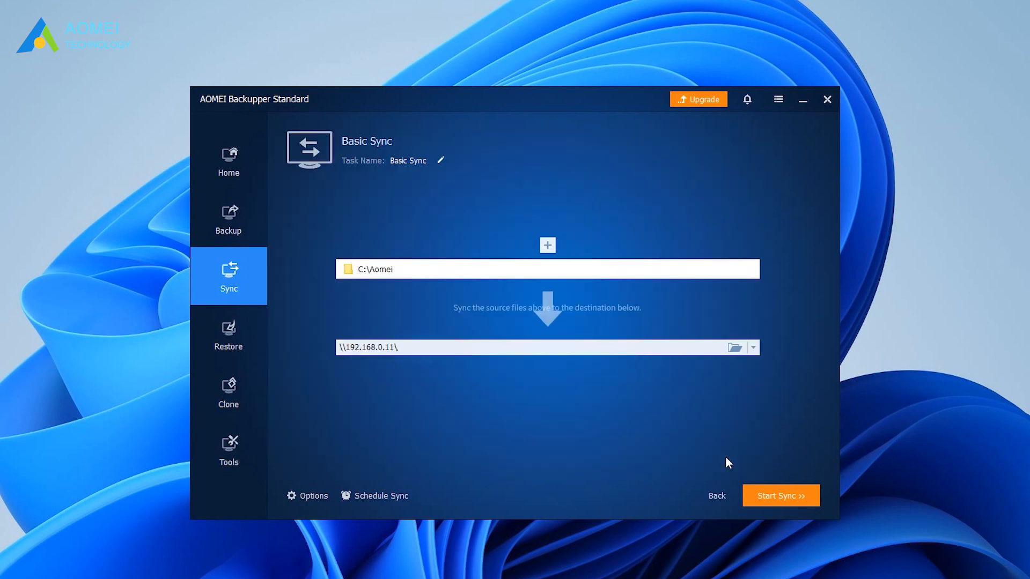
{"action": "mouse_move", "coordinate": [742, 453]}
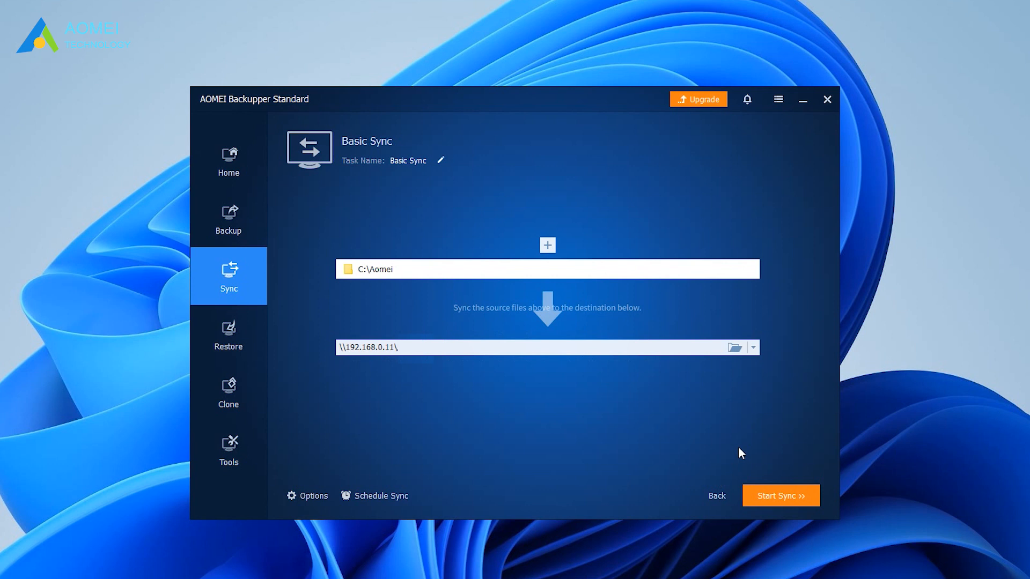
{"action": "left_click", "coordinate": [781, 495]}
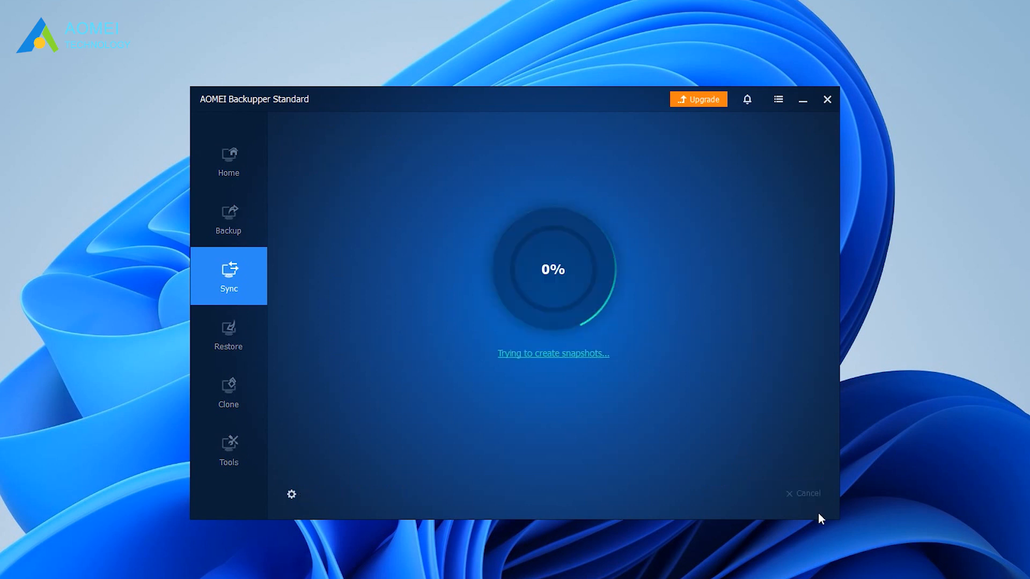
Switch to the Backup page showing System, Disk, Partition and File Backup.
{"action": "left_click", "coordinate": [229, 218]}
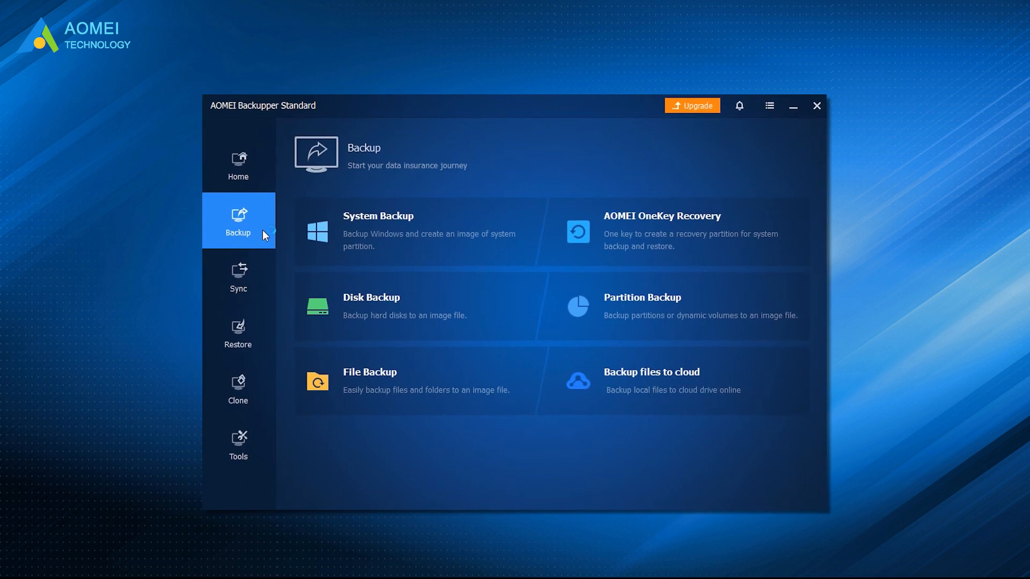